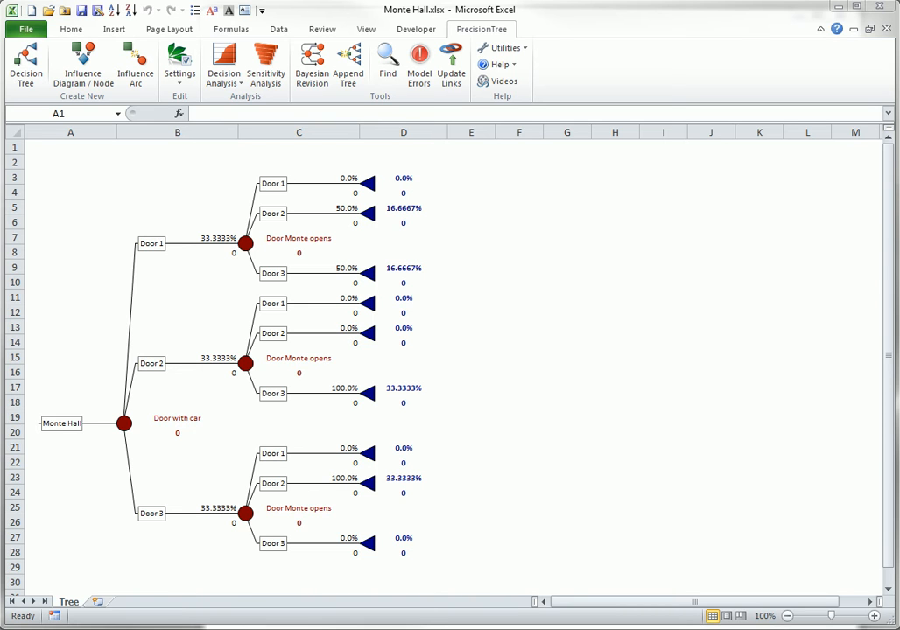
{"action": "mouse_move", "coordinate": [182, 252]}
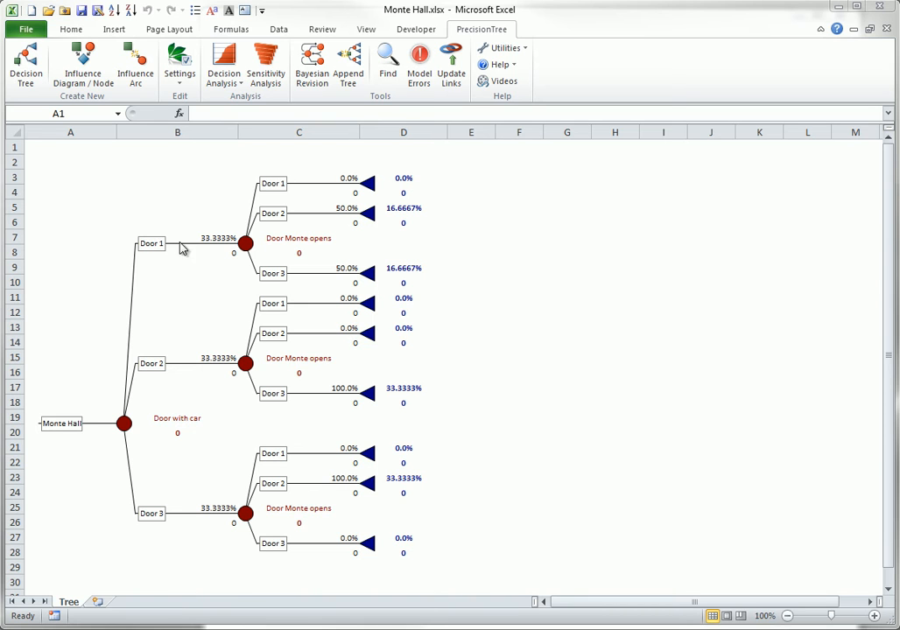
{"action": "mouse_move", "coordinate": [221, 525]}
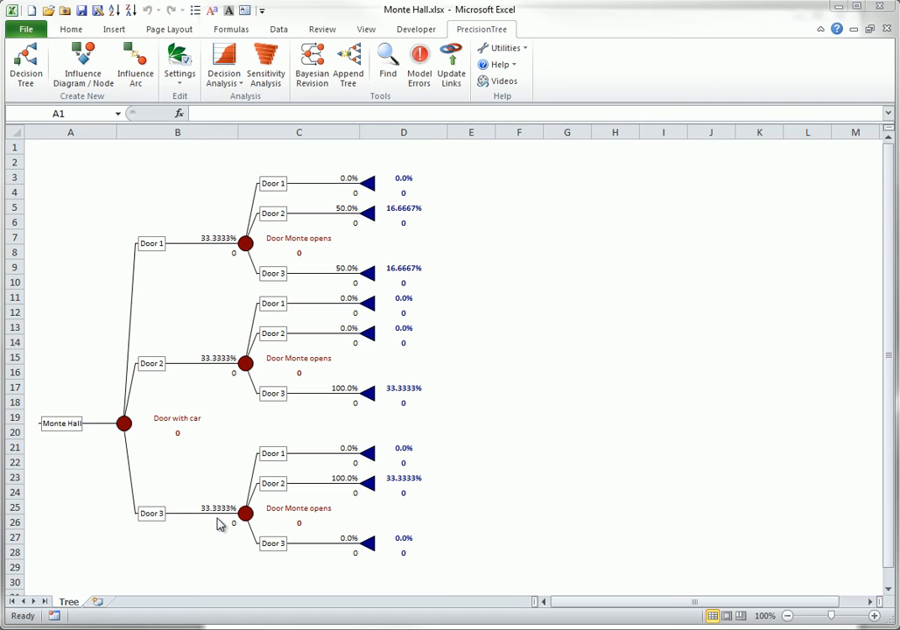
{"action": "mouse_move", "coordinate": [364, 237]}
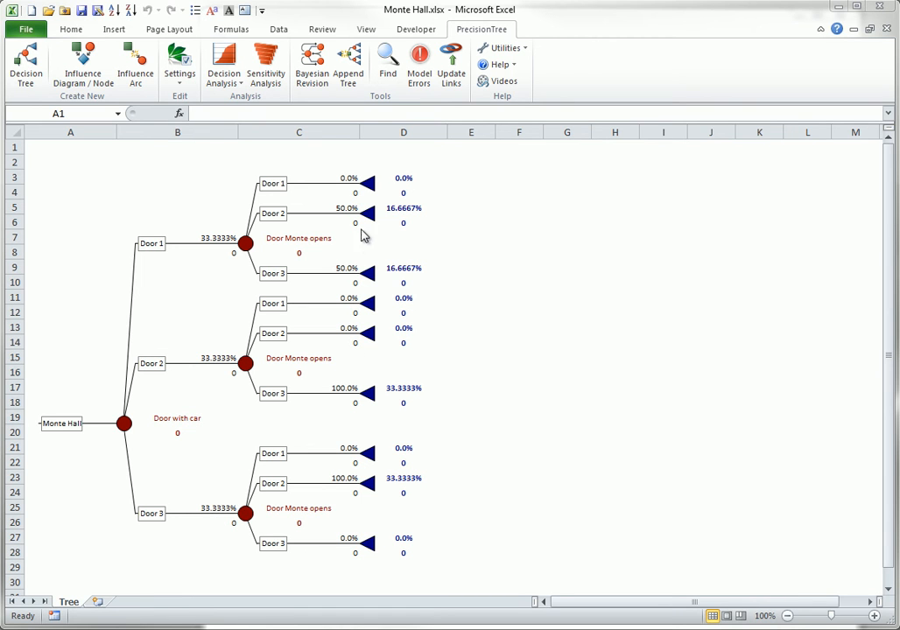
{"action": "mouse_move", "coordinate": [350, 277]}
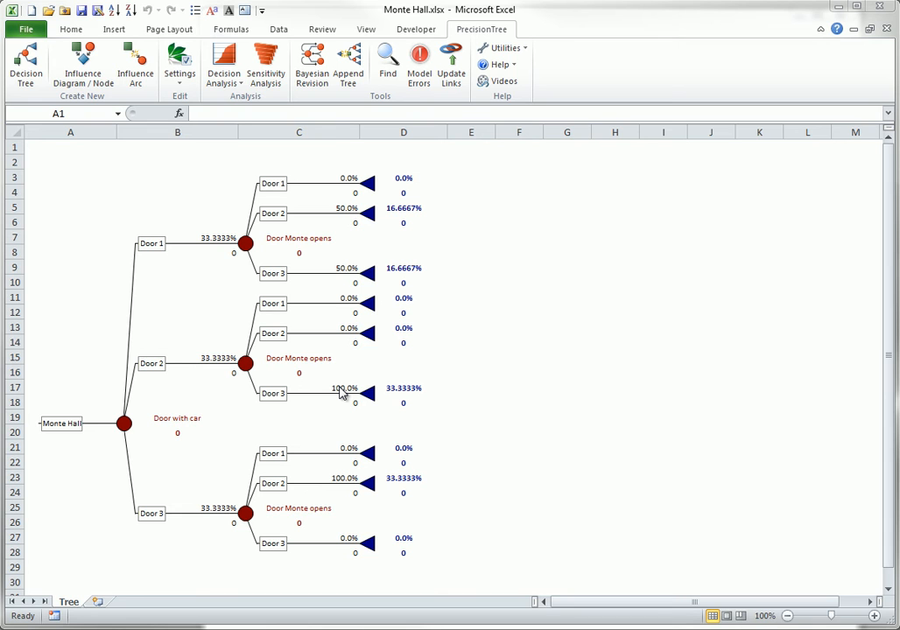
{"action": "mouse_move", "coordinate": [334, 490]}
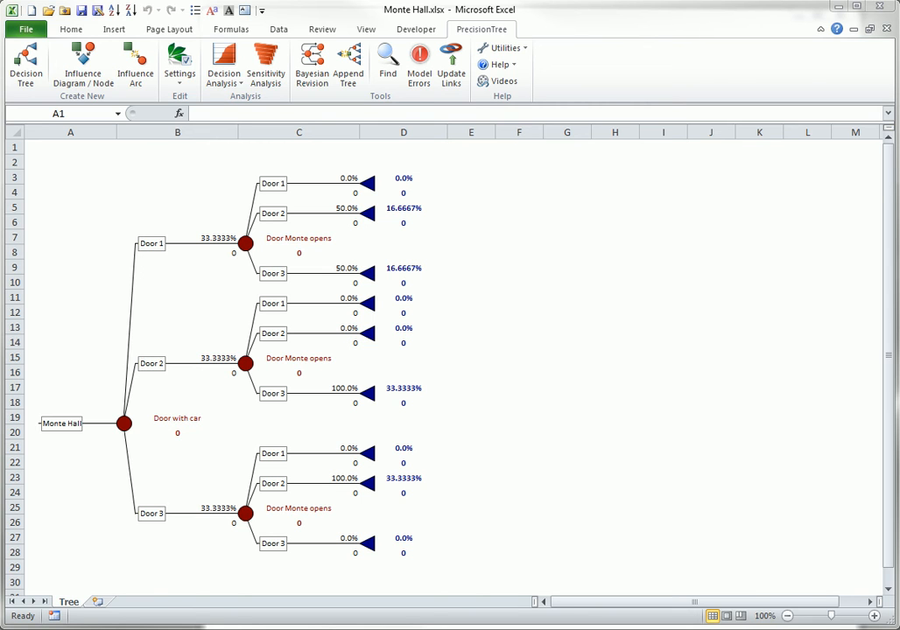
{"action": "mouse_move", "coordinate": [249, 189]}
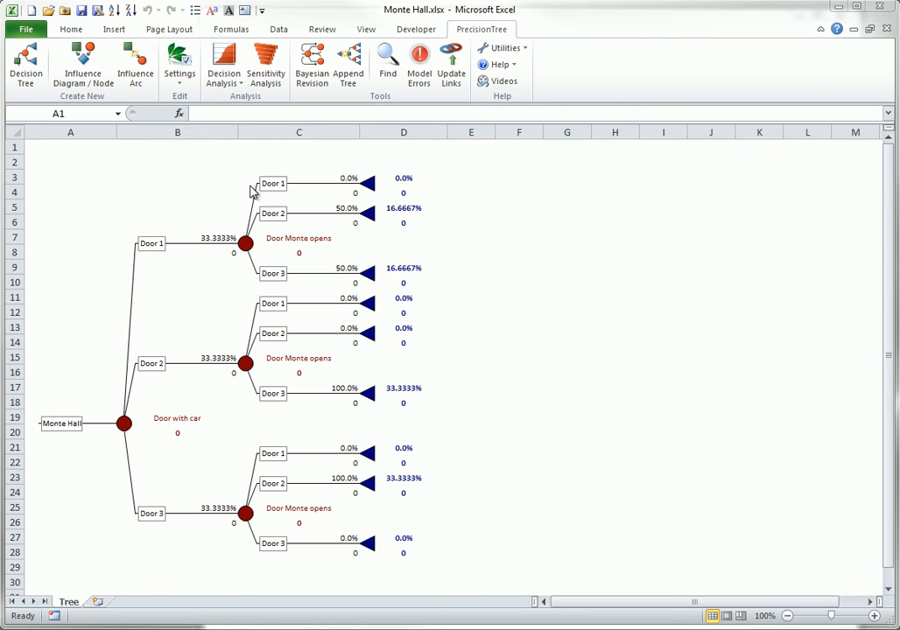
{"action": "mouse_move", "coordinate": [281, 345]}
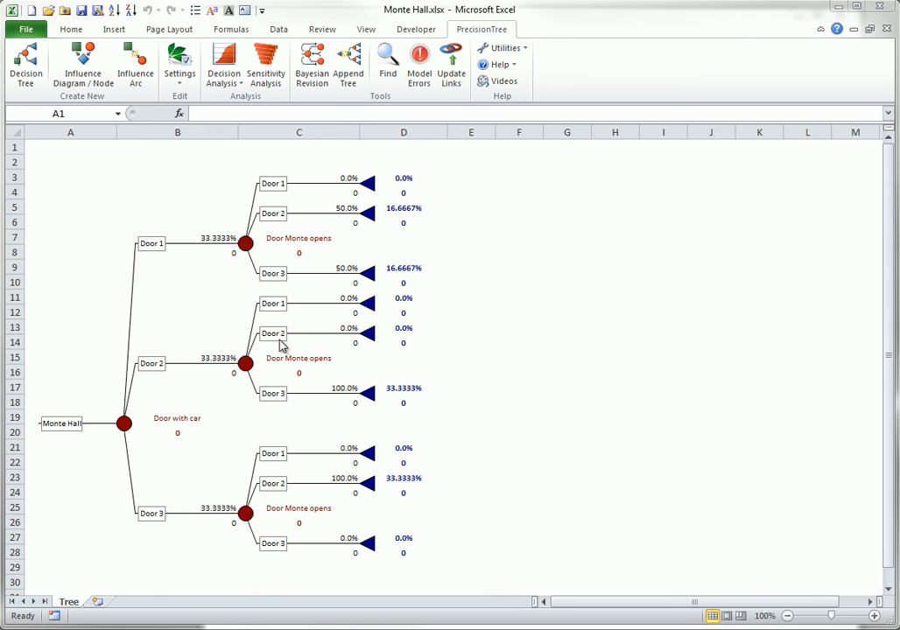
{"action": "mouse_move", "coordinate": [275, 569]}
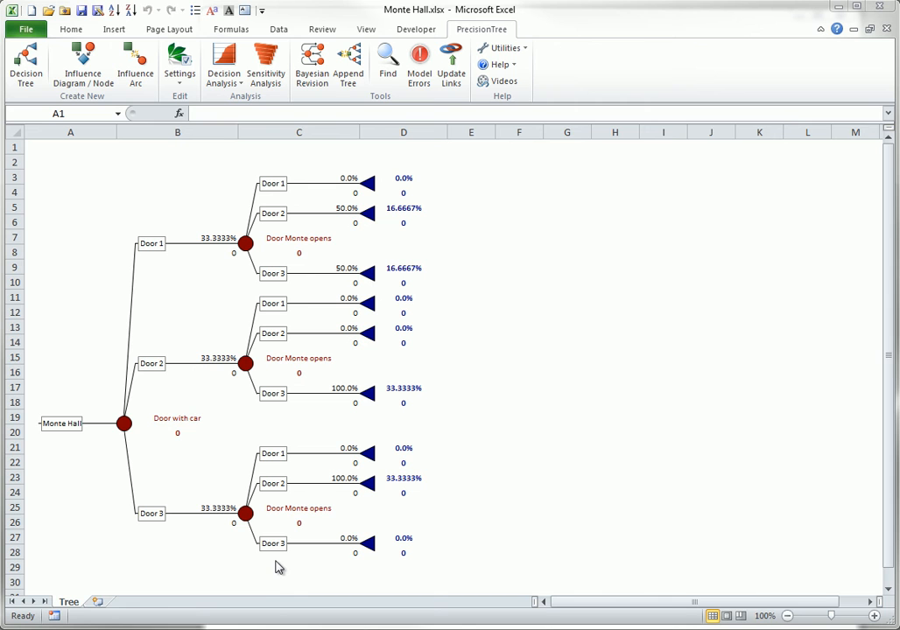
{"action": "mouse_move", "coordinate": [156, 511]}
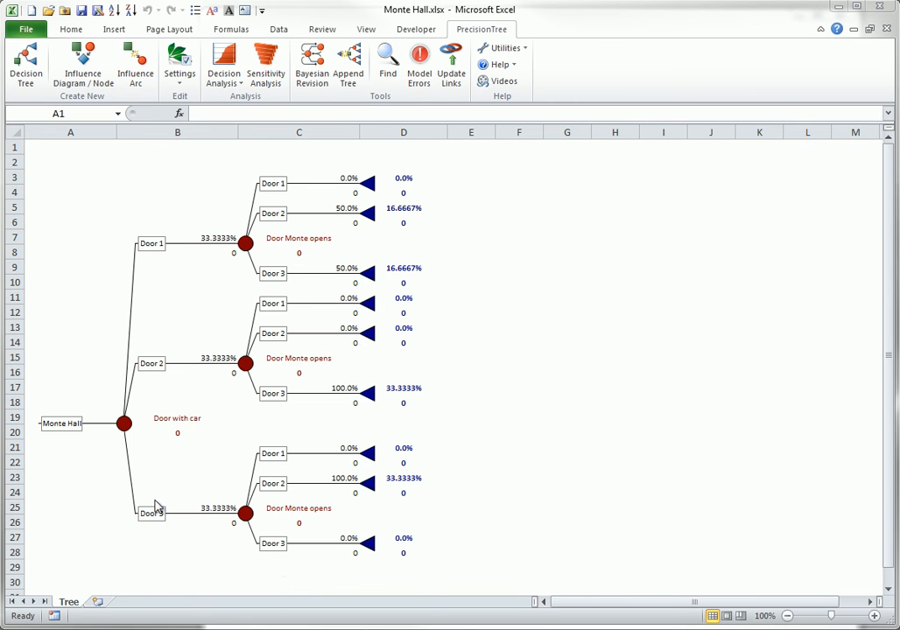
Run a Bayesian Revision on the root chance node with Door Monte opens first.
{"action": "right_click", "coordinate": [121, 423]}
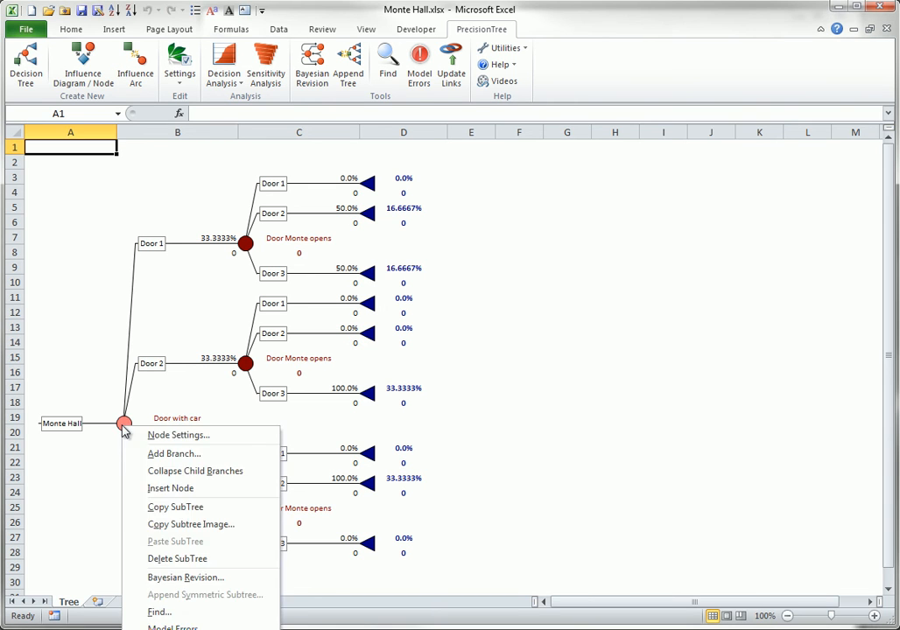
{"action": "mouse_move", "coordinate": [189, 578]}
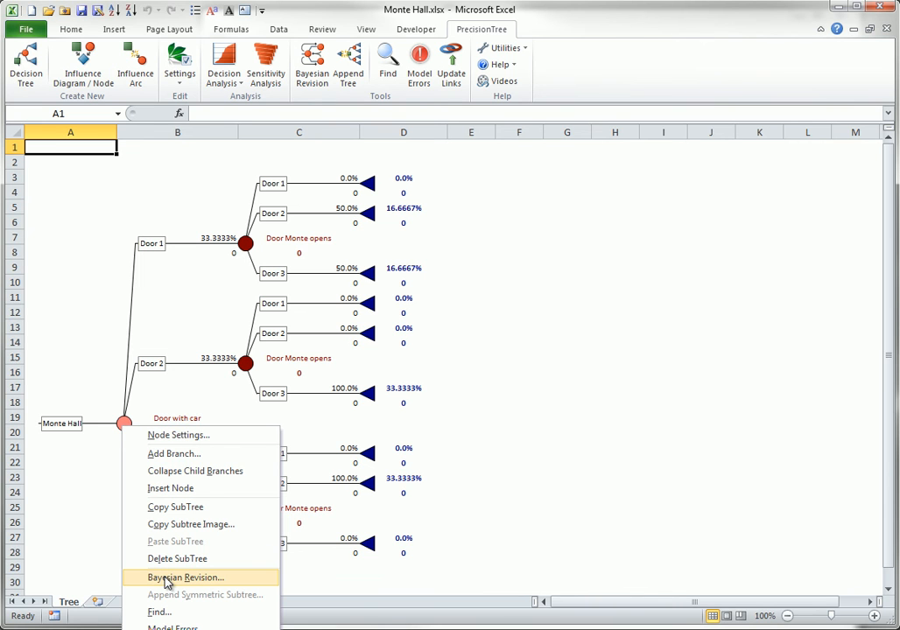
{"action": "left_click", "coordinate": [185, 576]}
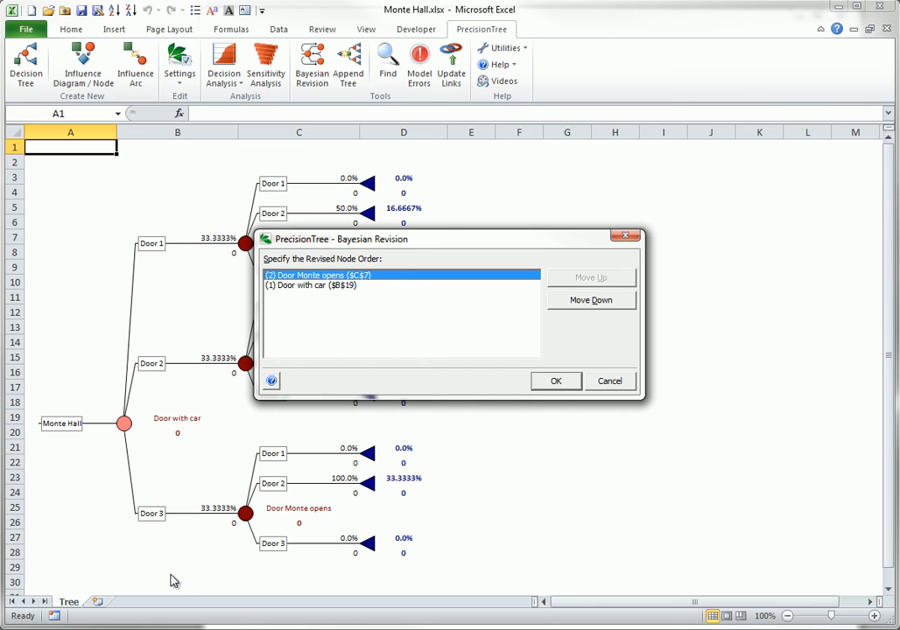
{"action": "mouse_move", "coordinate": [559, 382]}
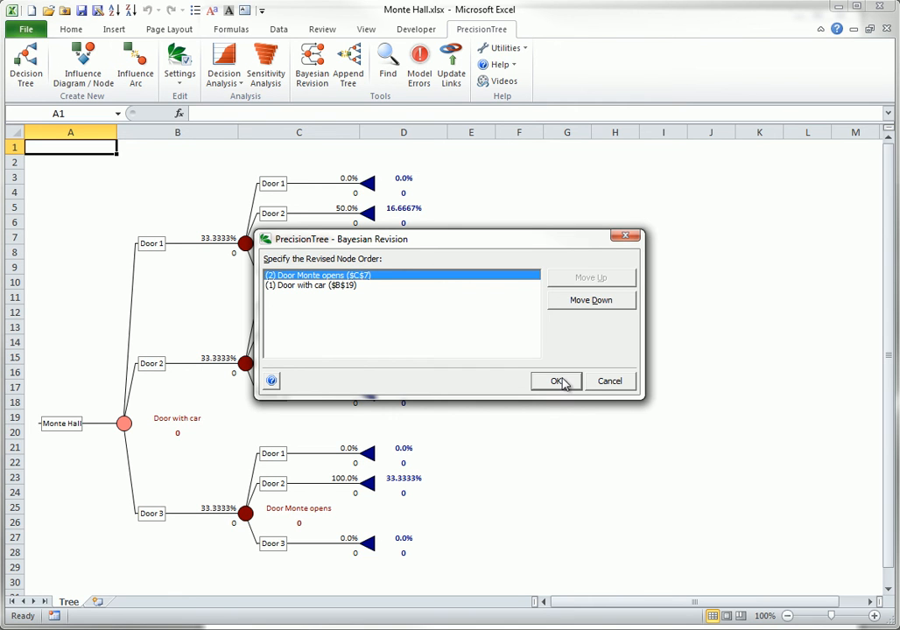
{"action": "left_click", "coordinate": [555, 381]}
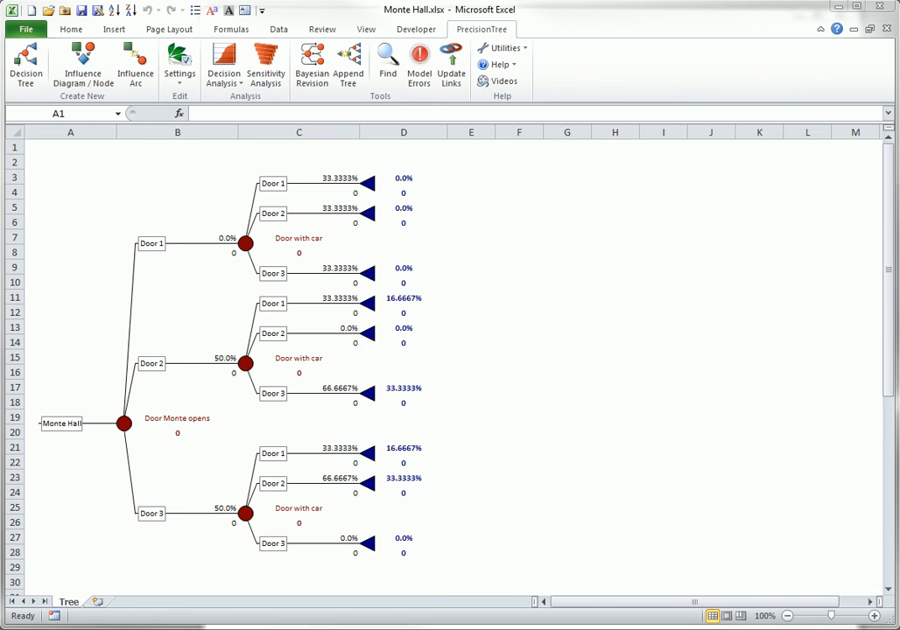
{"action": "mouse_move", "coordinate": [286, 224]}
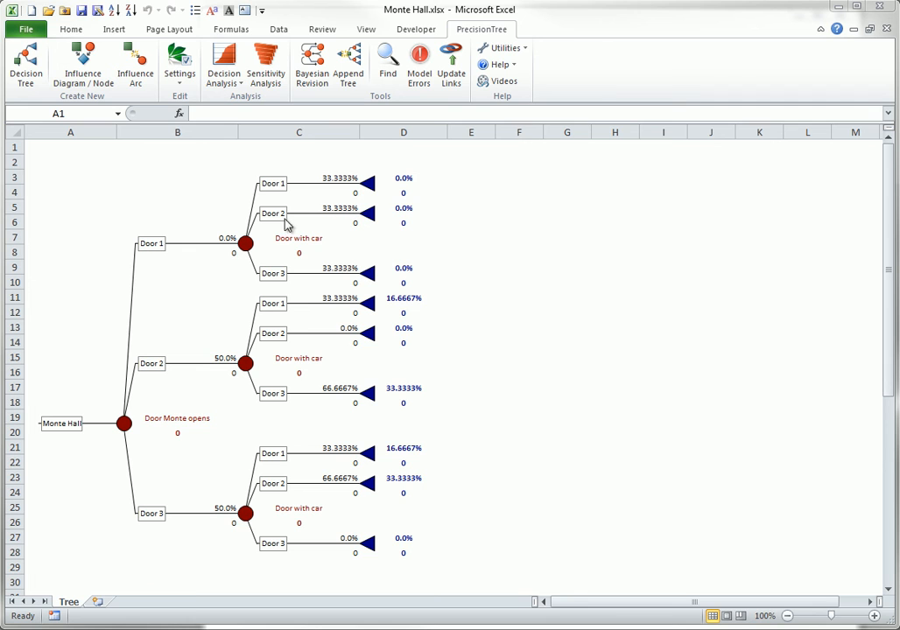
{"action": "mouse_move", "coordinate": [178, 525]}
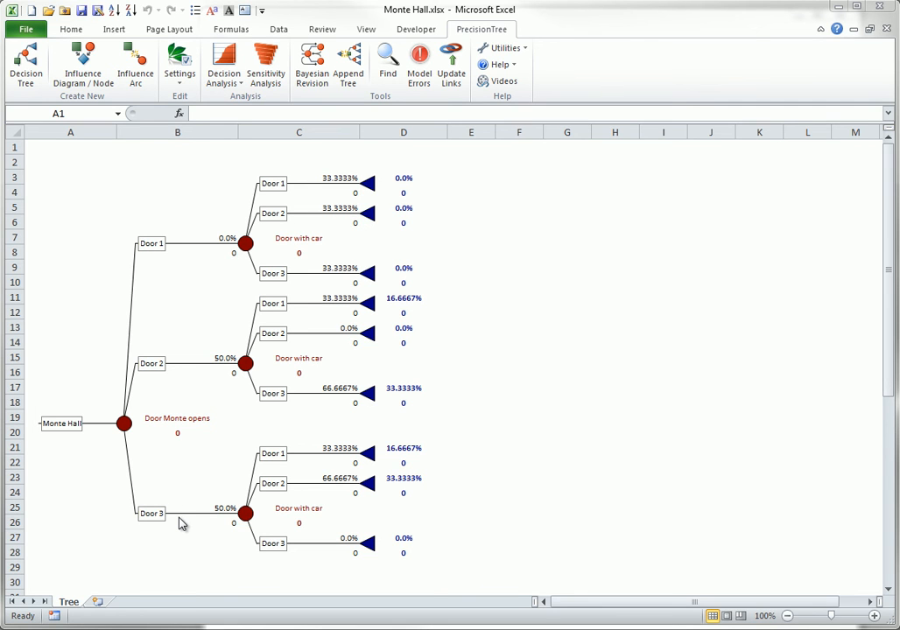
{"action": "mouse_move", "coordinate": [382, 172]}
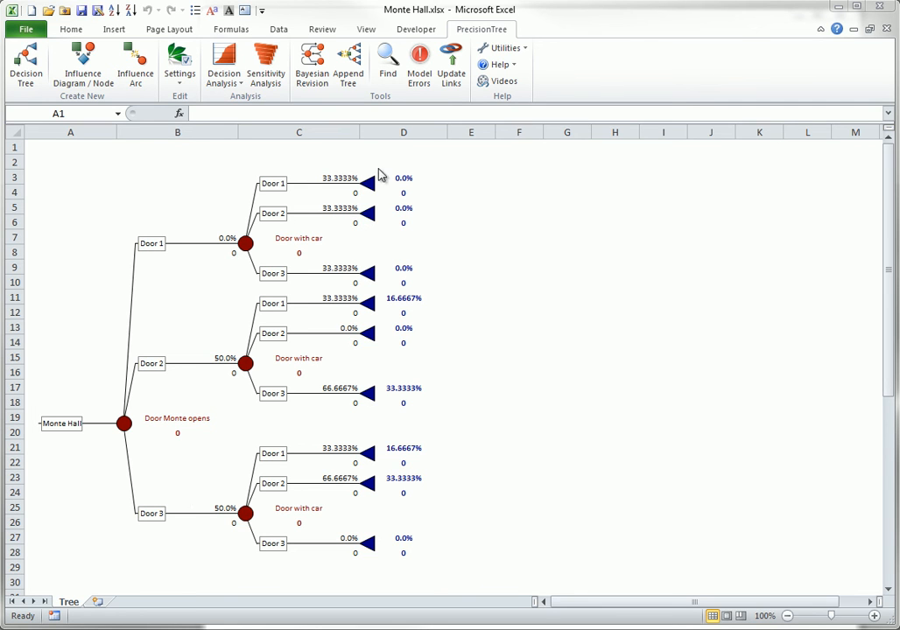
{"action": "mouse_move", "coordinate": [302, 534]}
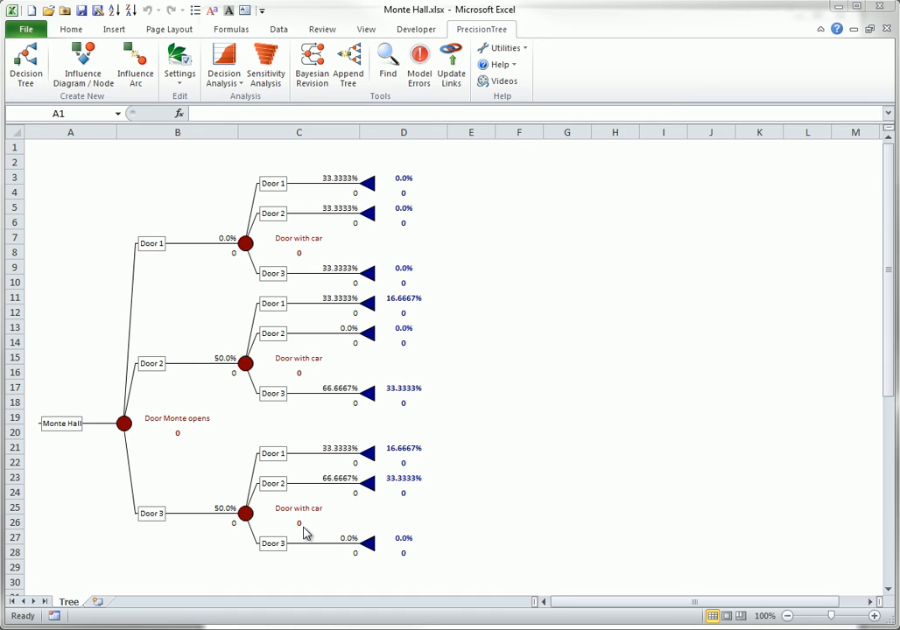
{"action": "mouse_move", "coordinate": [305, 532]}
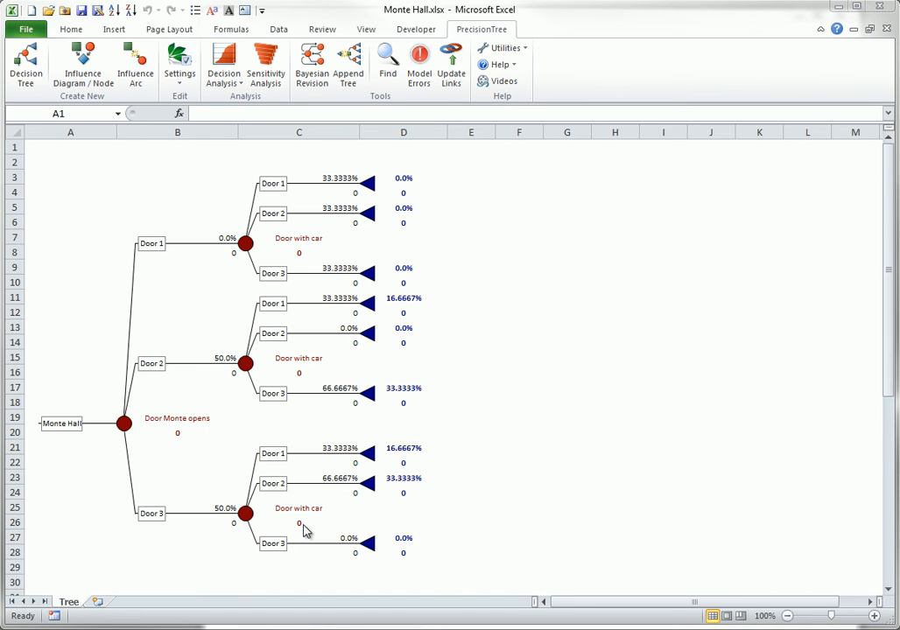
{"action": "mouse_move", "coordinate": [206, 525]}
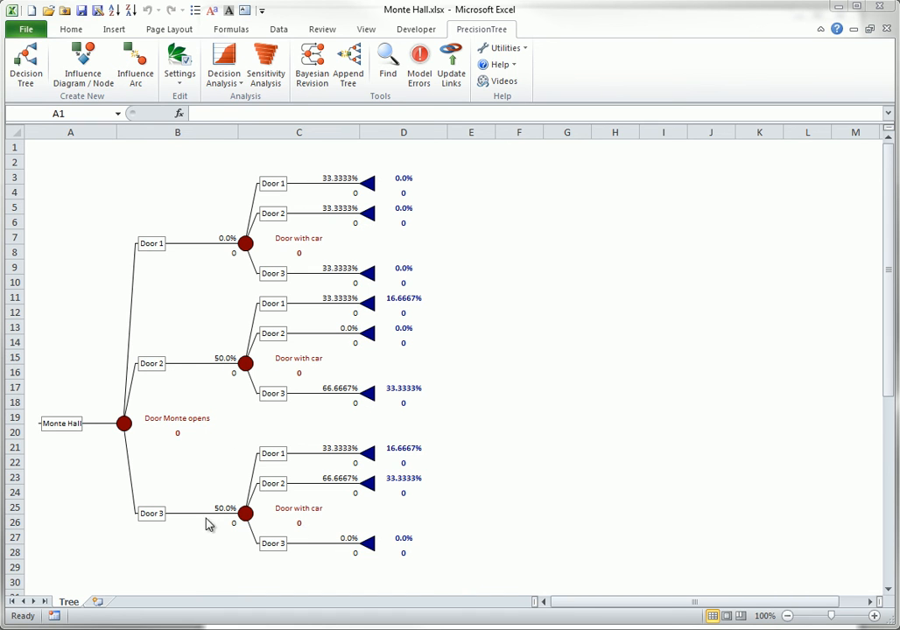
{"action": "mouse_move", "coordinate": [214, 528]}
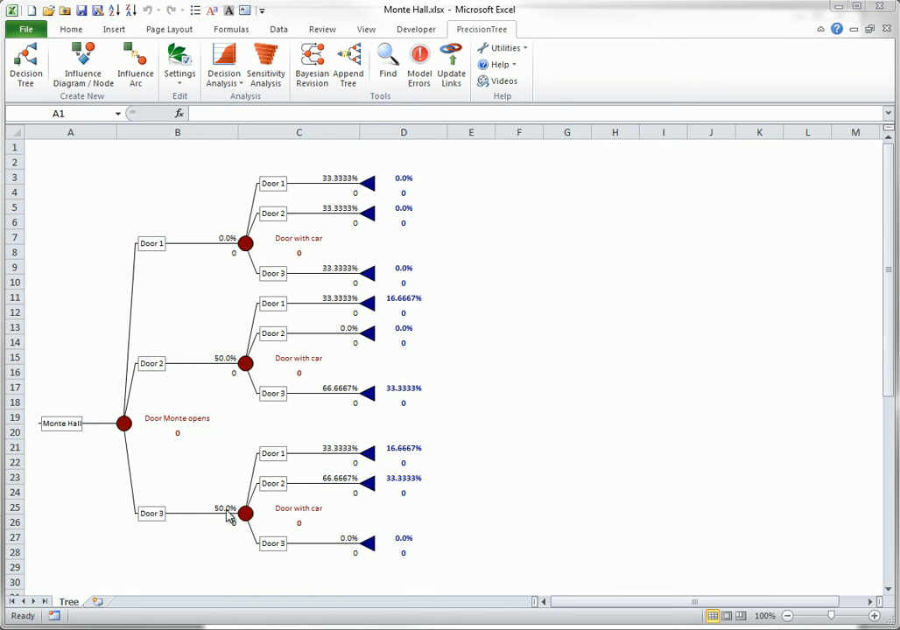
{"action": "mouse_move", "coordinate": [289, 480]}
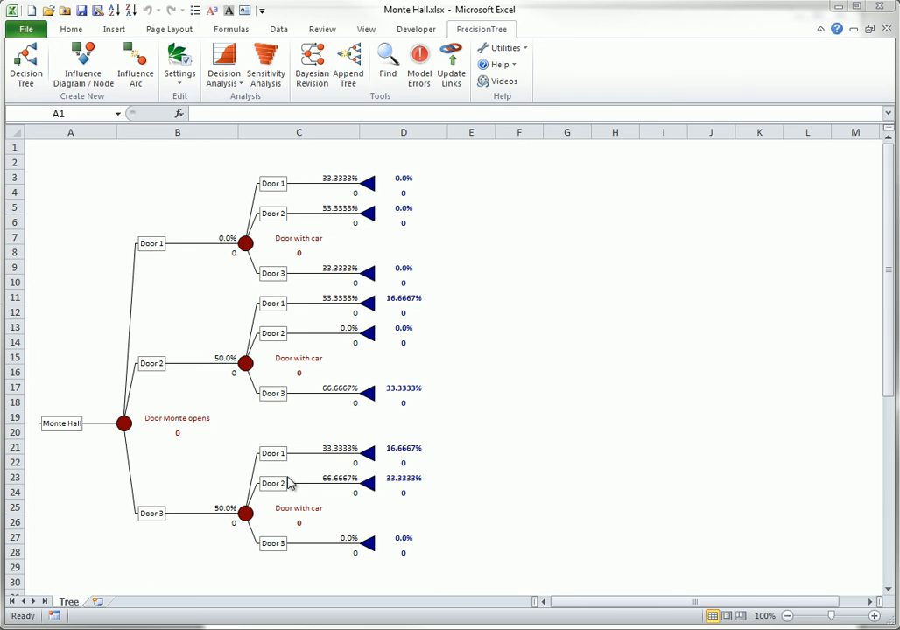
{"action": "mouse_move", "coordinate": [304, 396]}
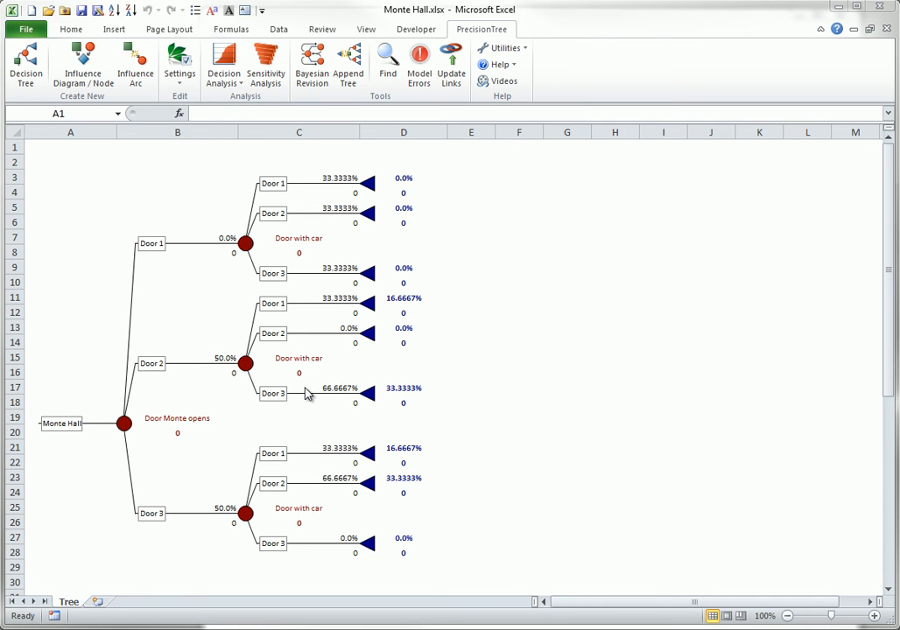
{"action": "mouse_move", "coordinate": [361, 308]}
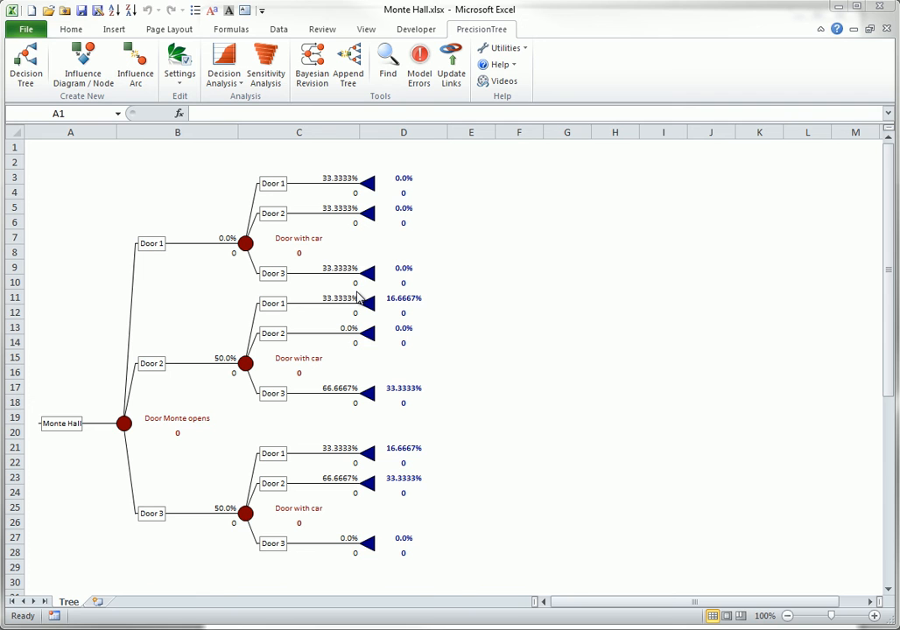
{"action": "mouse_move", "coordinate": [398, 427]}
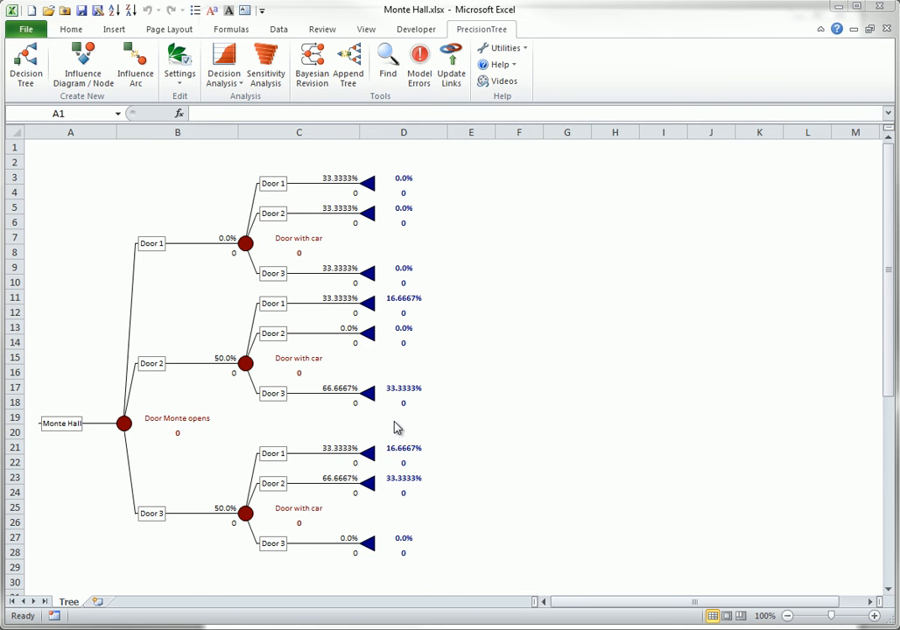
{"action": "mouse_move", "coordinate": [381, 488]}
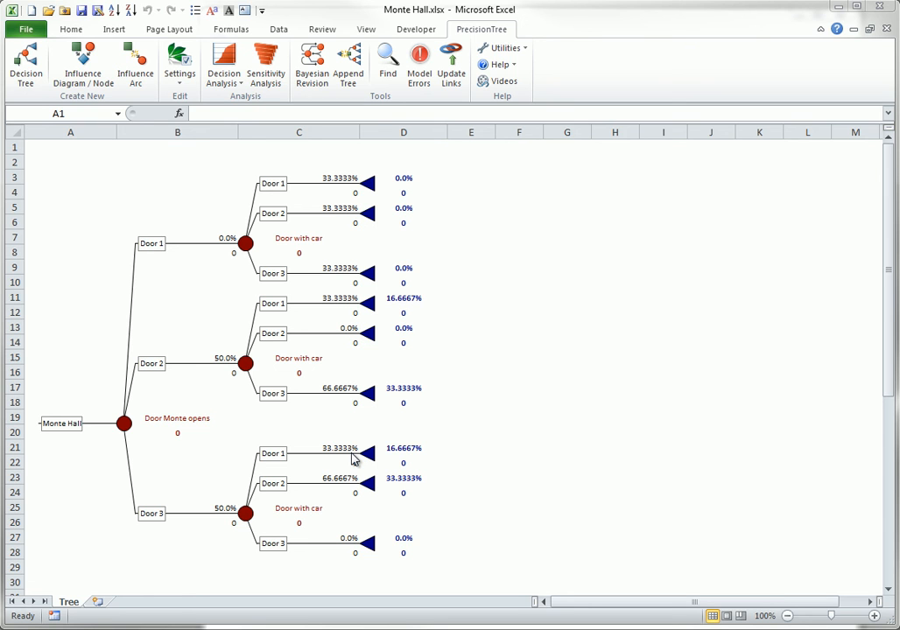
{"action": "mouse_move", "coordinate": [364, 448]}
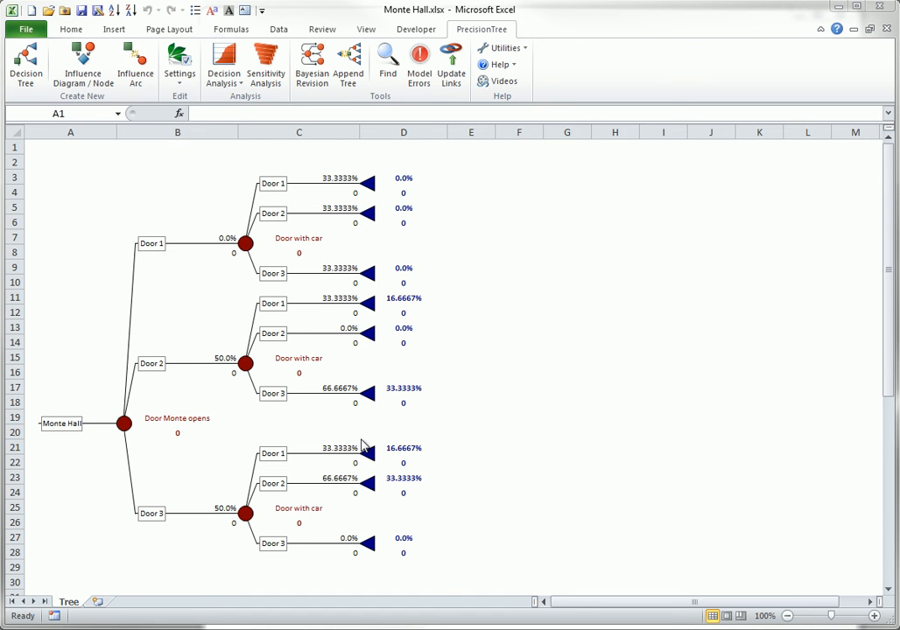
{"action": "mouse_move", "coordinate": [364, 448]}
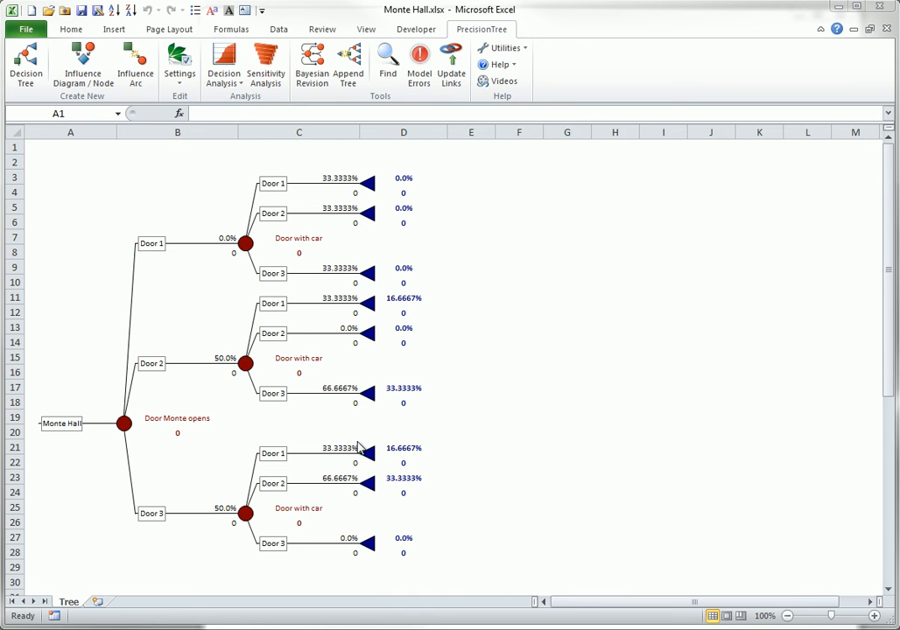